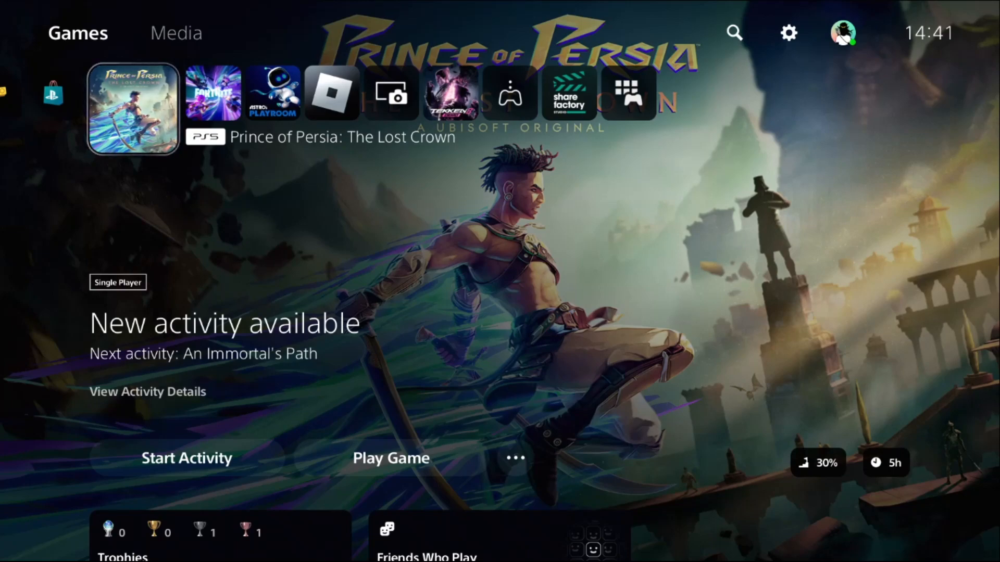
- Go to Settings > Network > Set Up Internet Connection to list registered networks
click(788, 32)
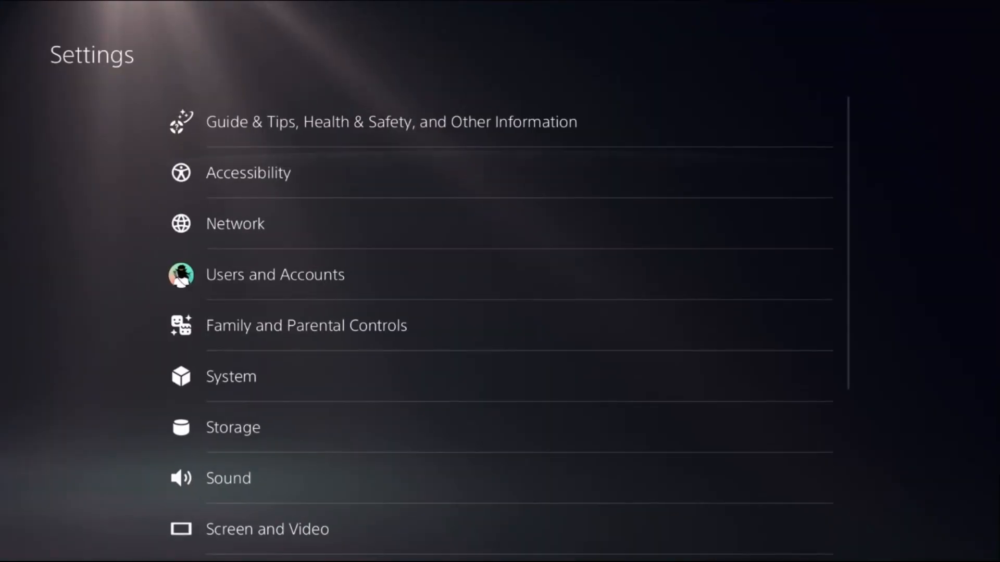
click(235, 223)
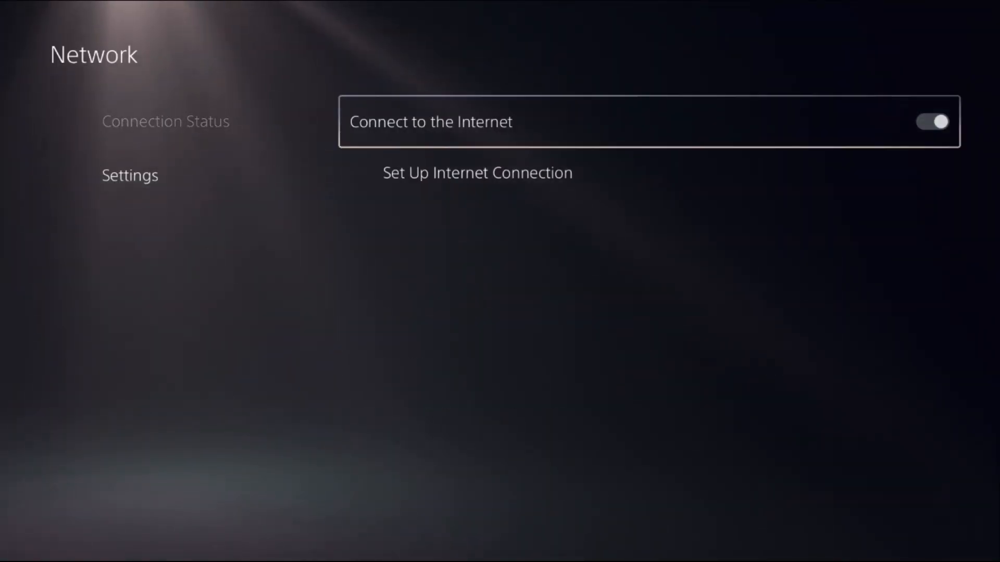
click(477, 172)
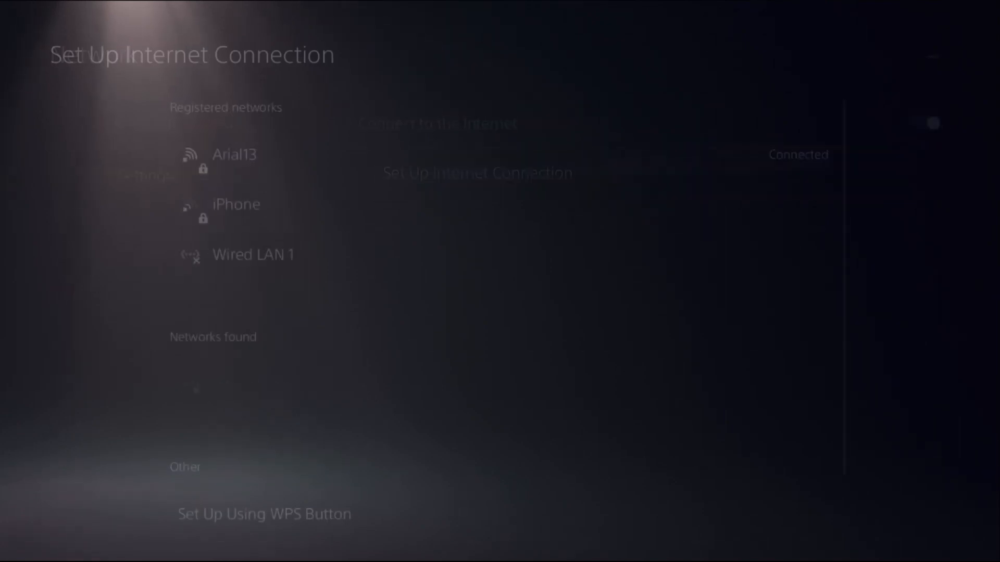
- In Arial13's Advanced Settings, set DNS to Manual with primary 1.1.1.1 and secondary 1.0.0.1
click(223, 154)
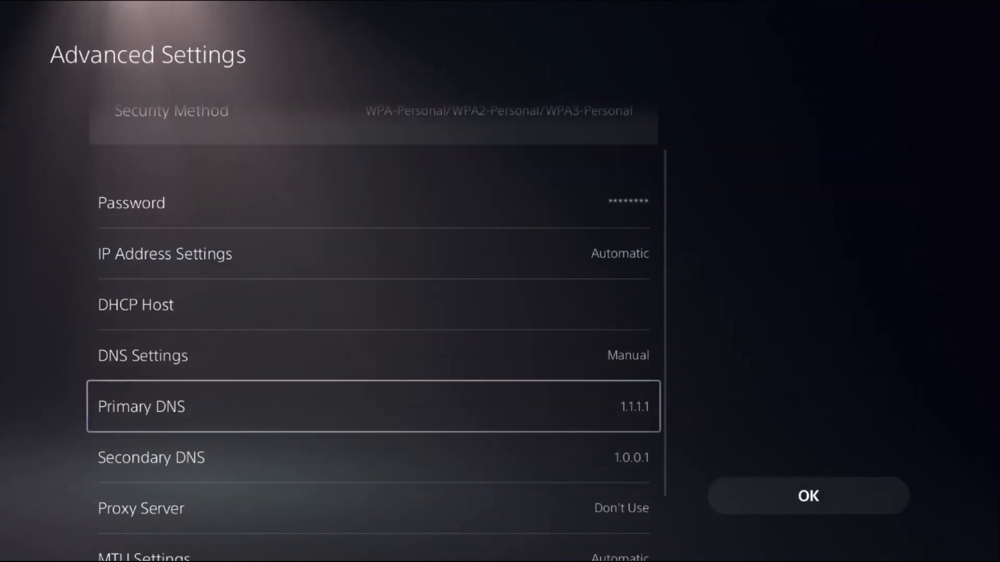
key(Up)
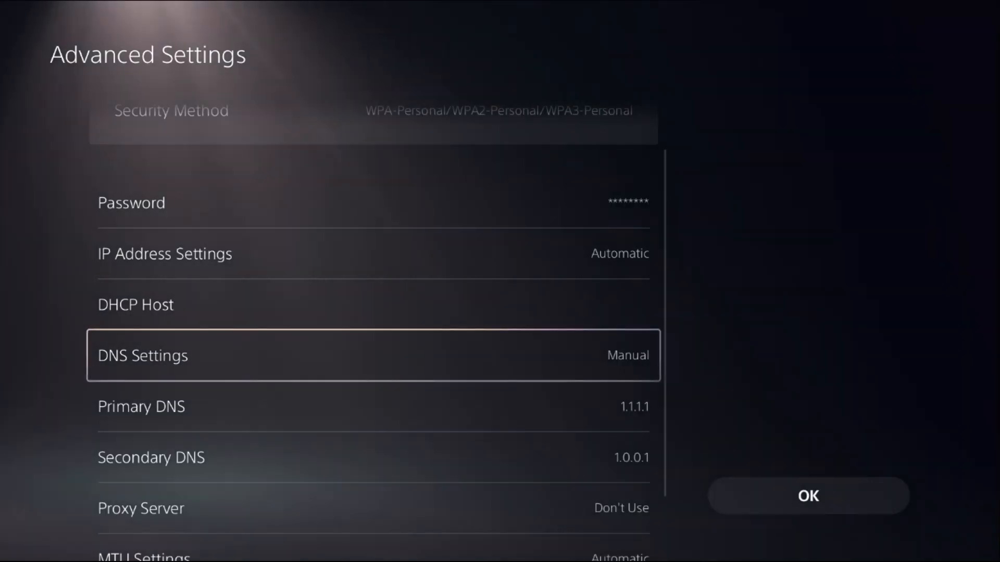
key(down)
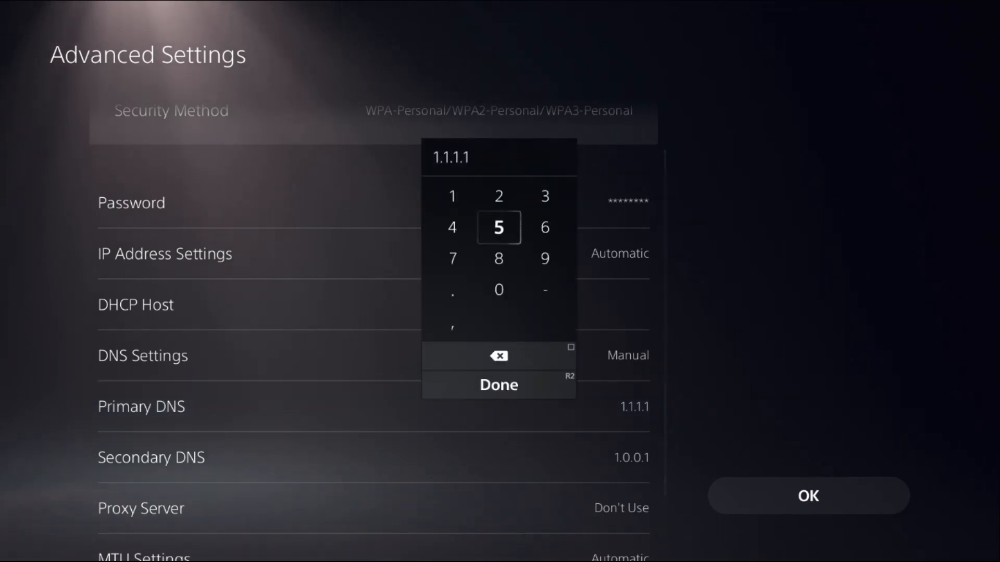
click(499, 385)
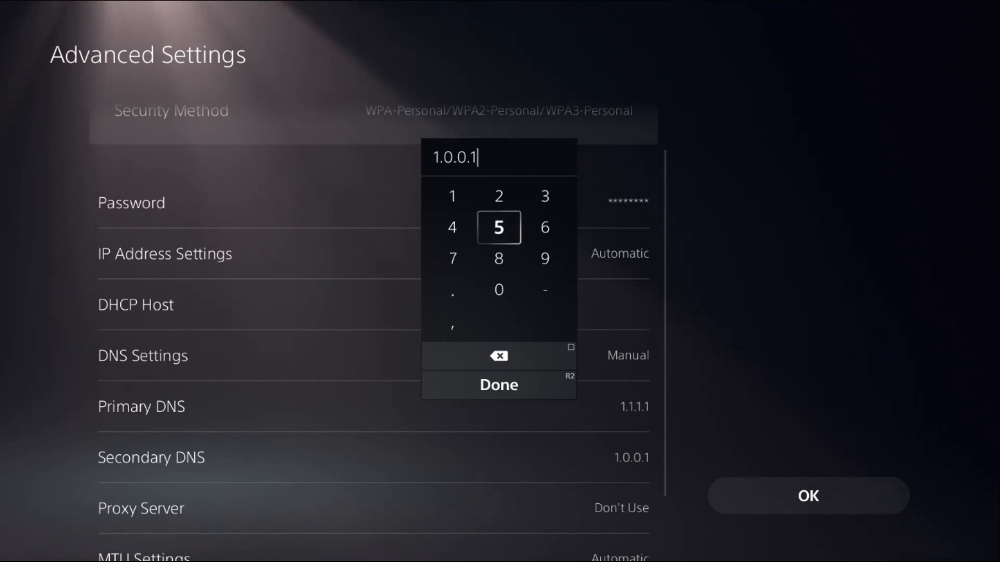
click(498, 385)
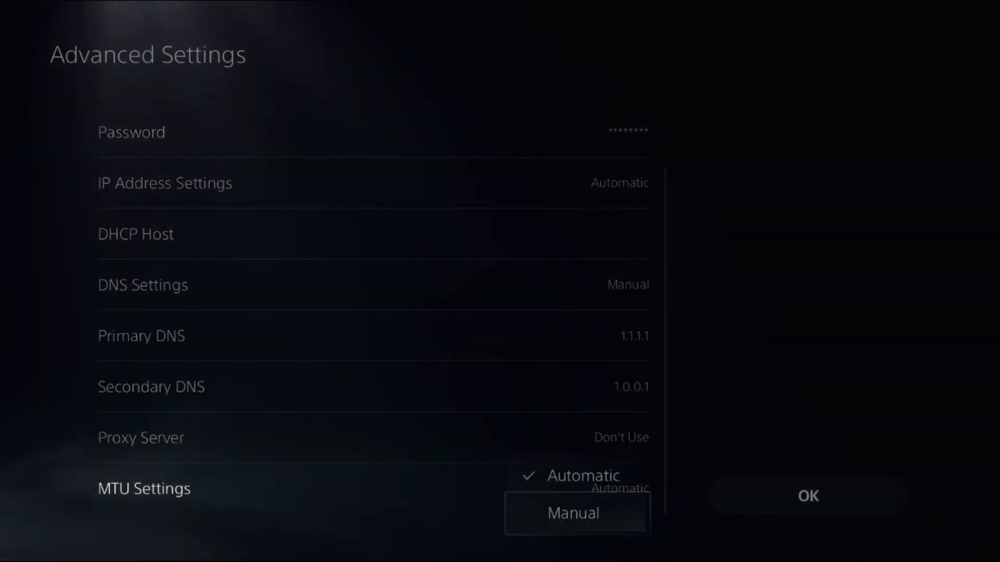
- Switch MTU Settings to Manual, clear 1500 and enter 1472 as the MTU value
click(572, 512)
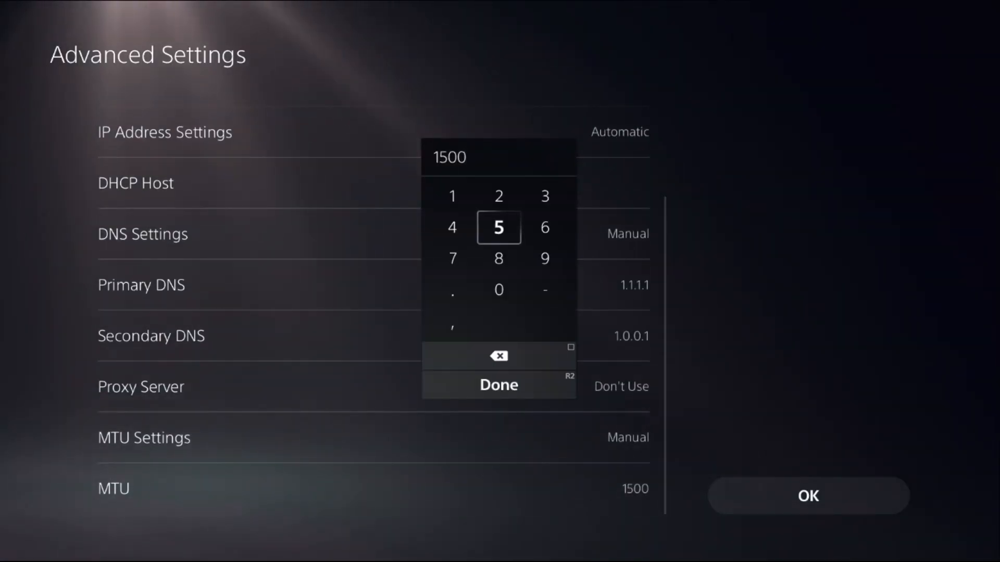
click(499, 384)
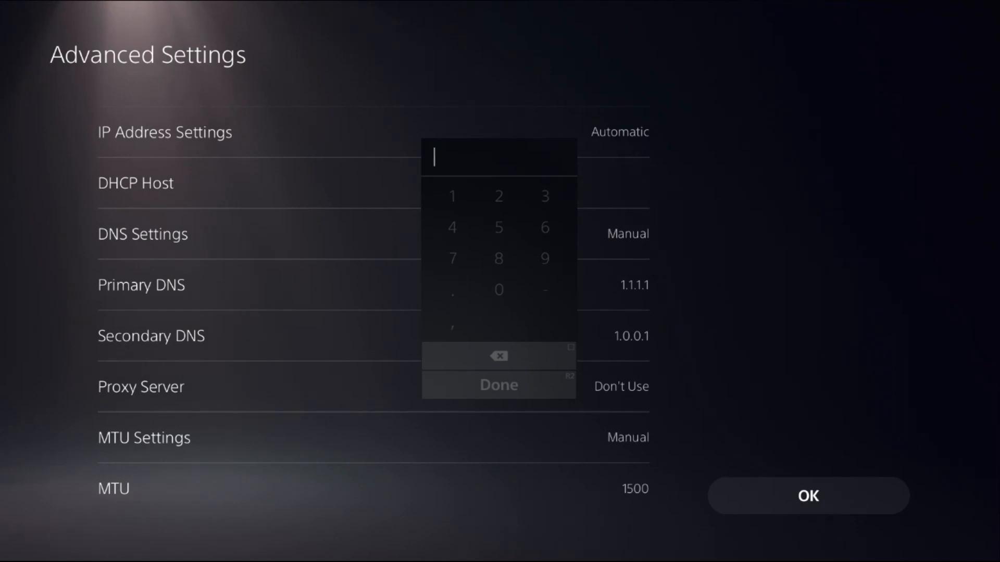
text(1472)
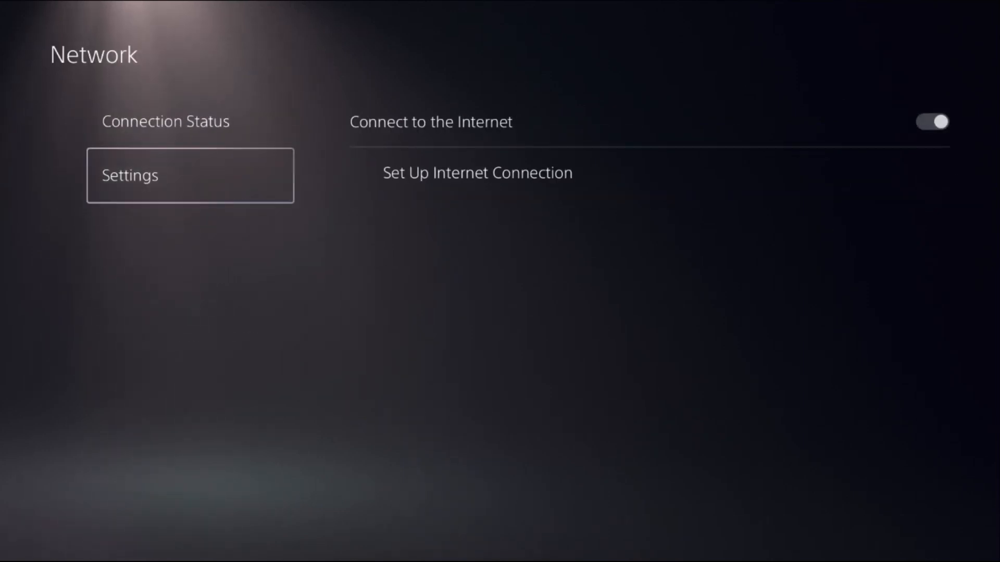
- Check Connection Status shows Wi-Fi, internet and PSN connected, then return to Settings
click(165, 122)
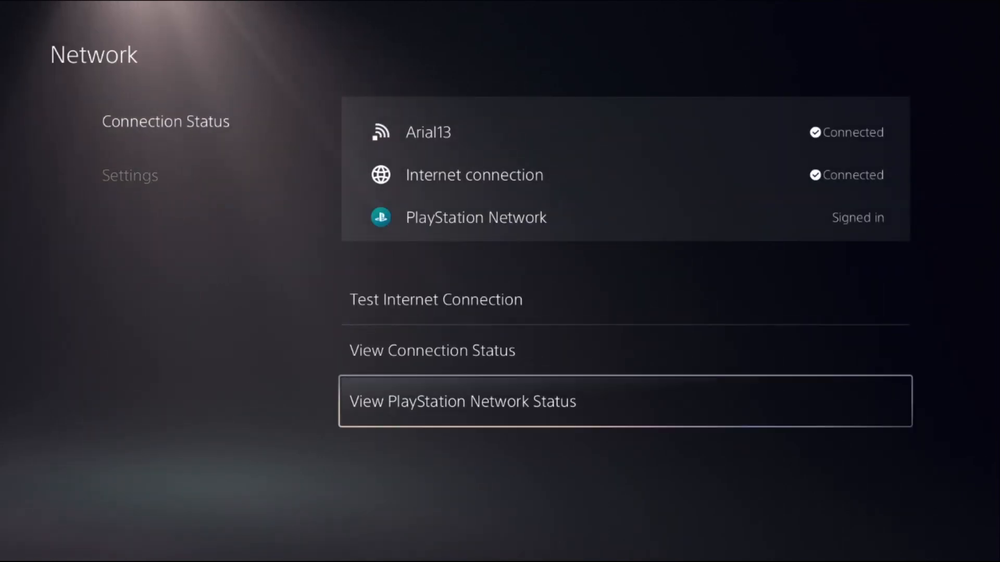
click(463, 401)
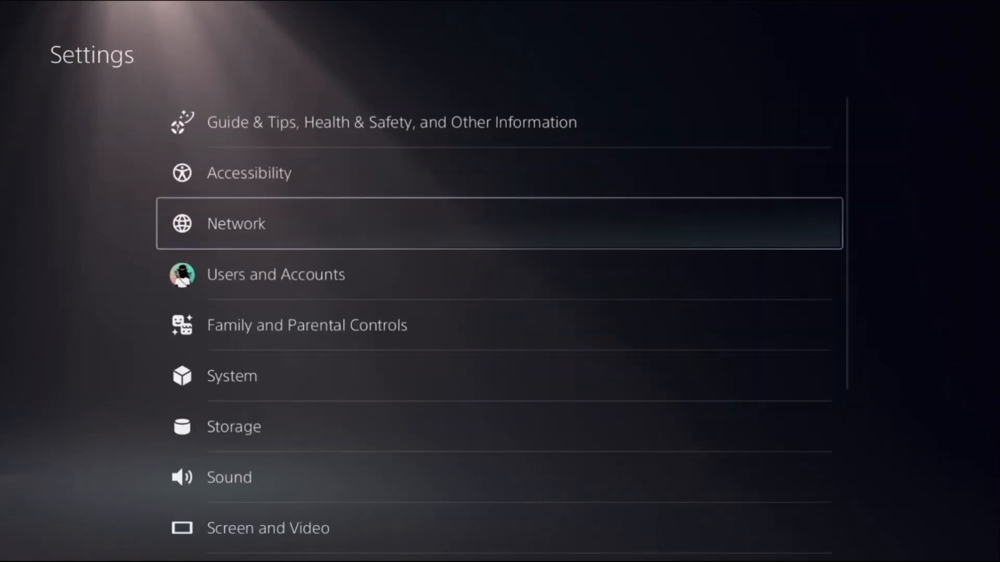
- Run Restore Licenses under Users and Accounts > Other and dismiss the confirmation
click(276, 274)
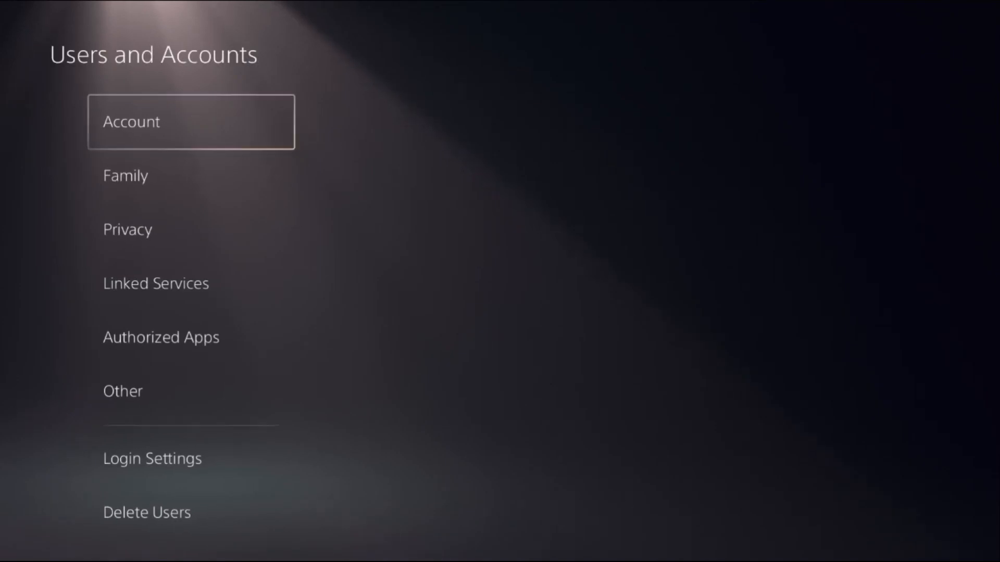
click(189, 391)
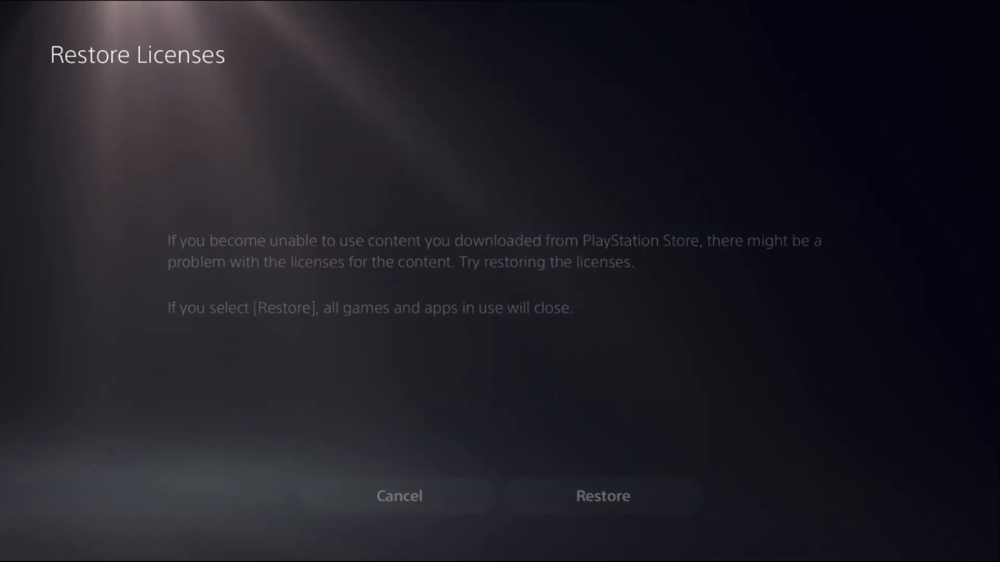
click(602, 497)
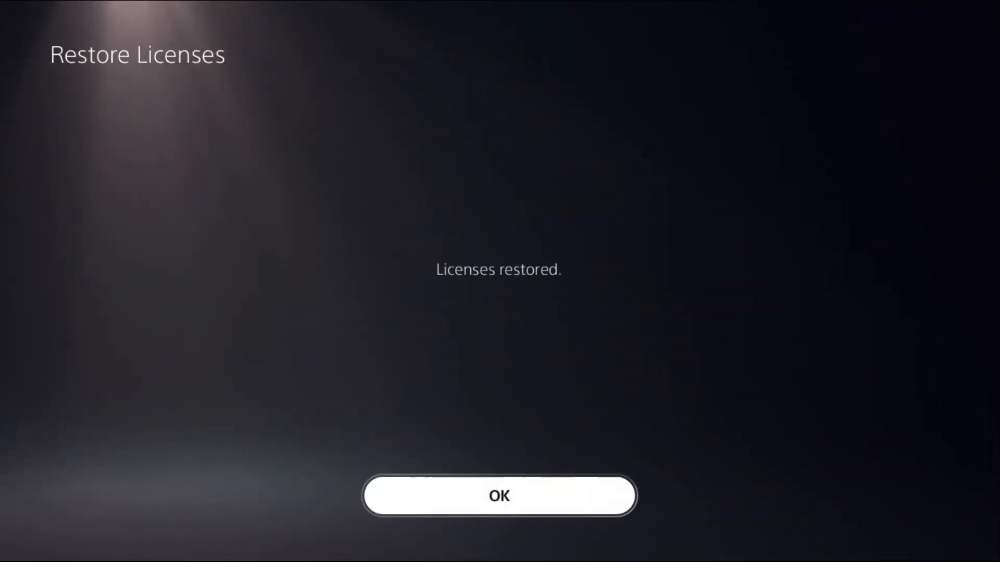
click(499, 497)
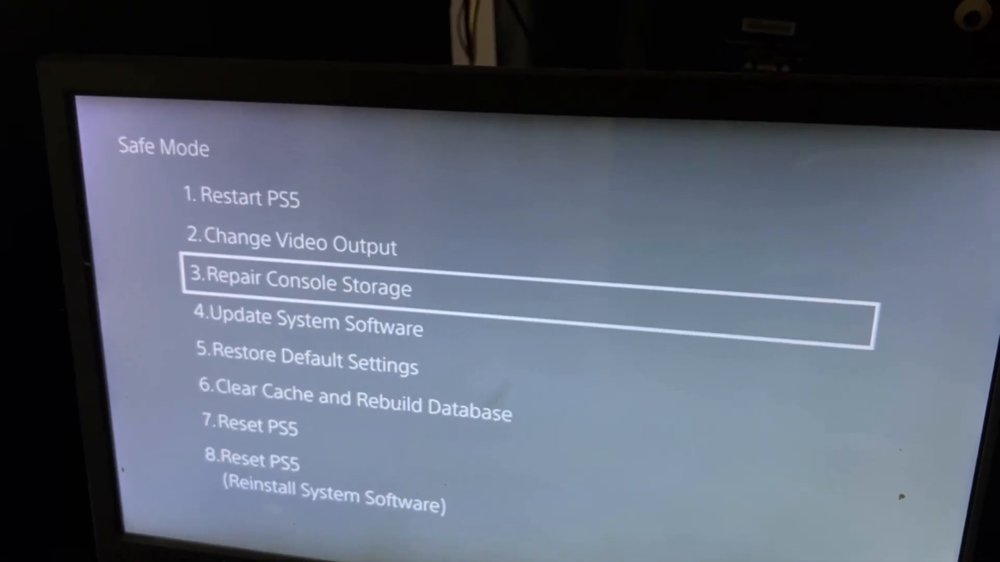
- Select '4. Update System Software' in Safe Mode to show the USB and internet options
key(Down)
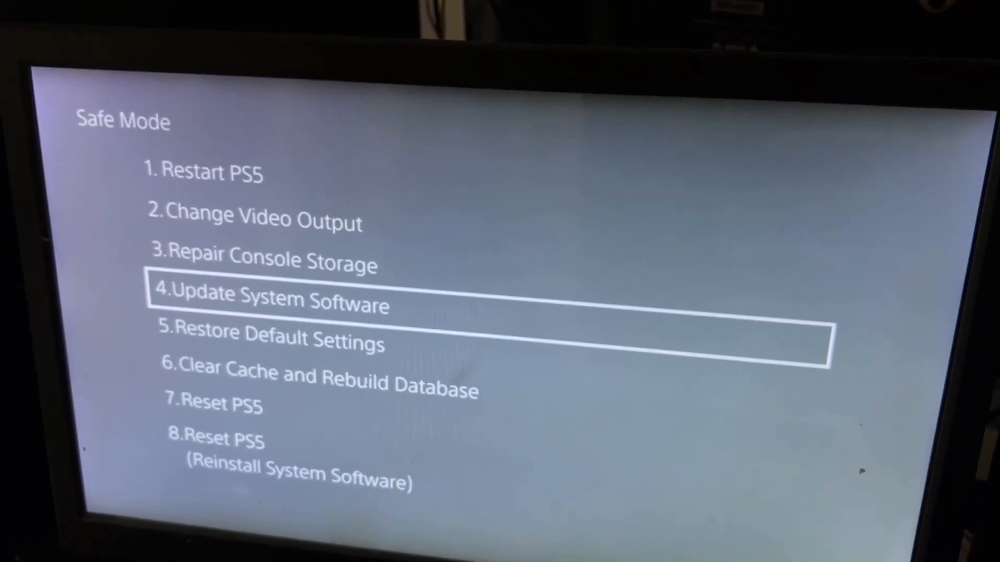
click(271, 300)
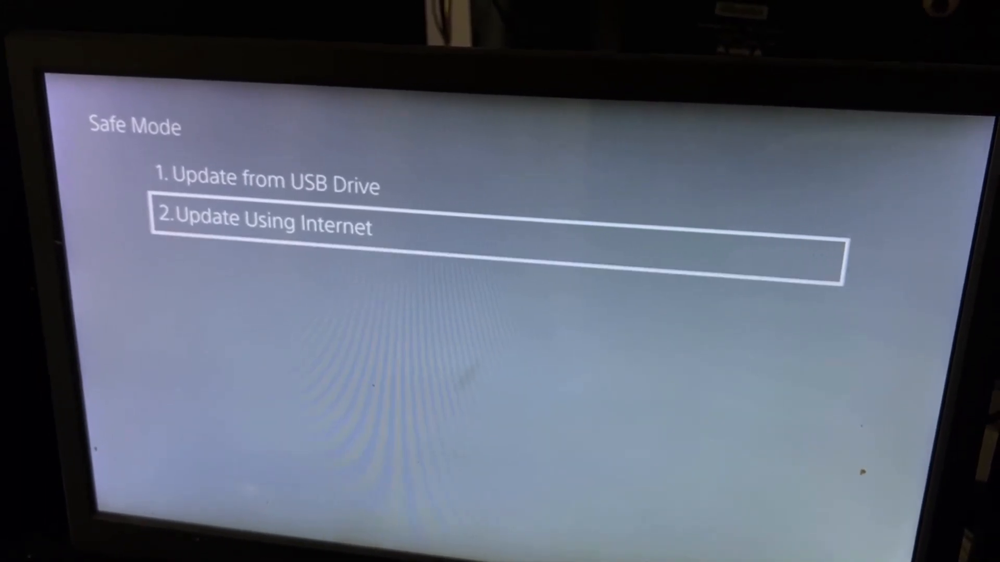